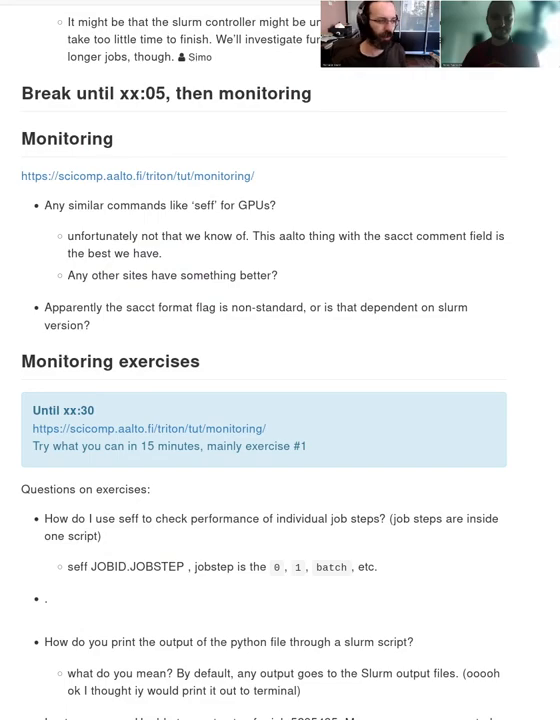
Scroll down through the course notes to the Feedback poll.
scroll(down, 3)
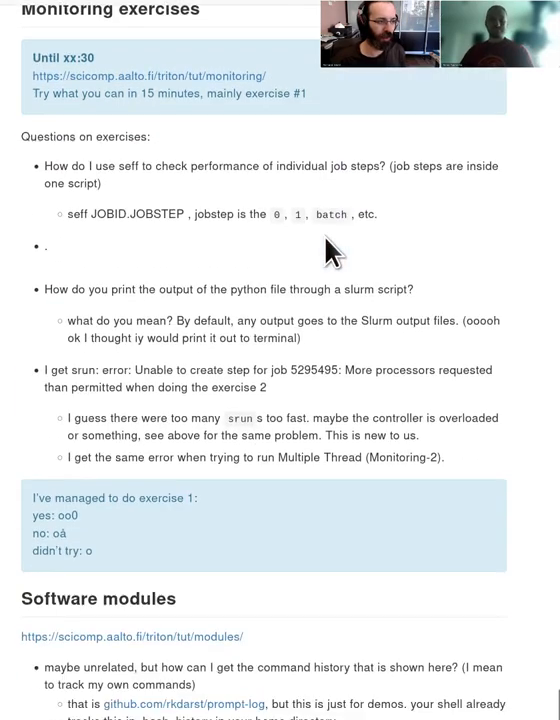
scroll(down, 3)
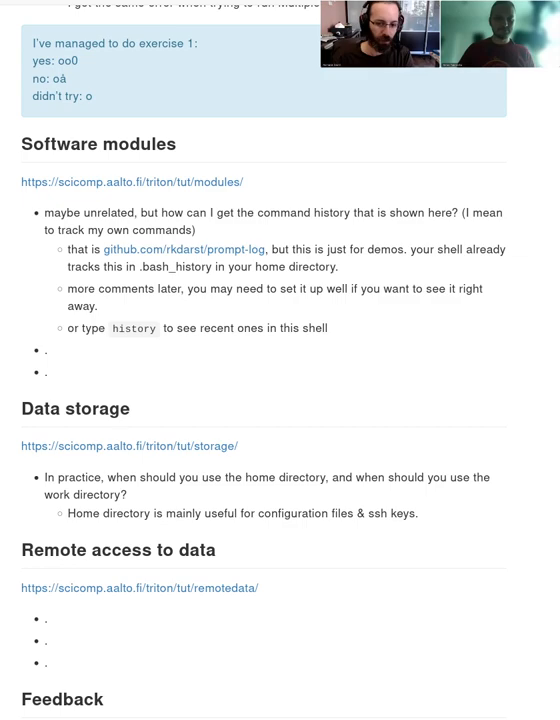
scroll(down, 3)
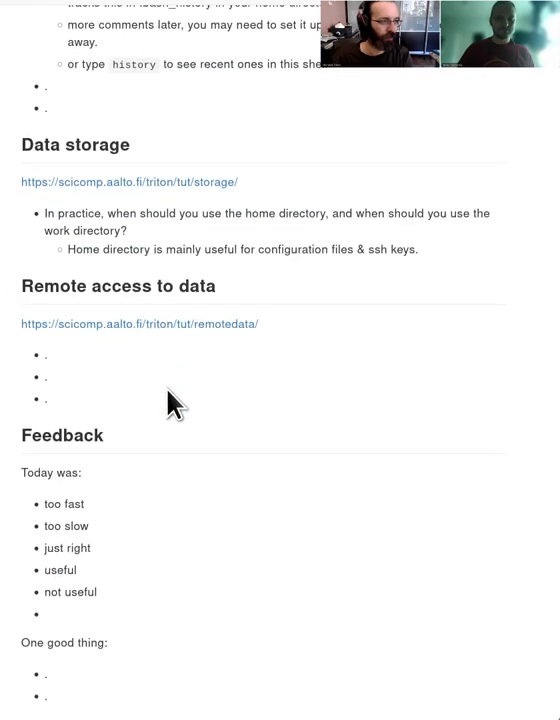
scroll(down, 3)
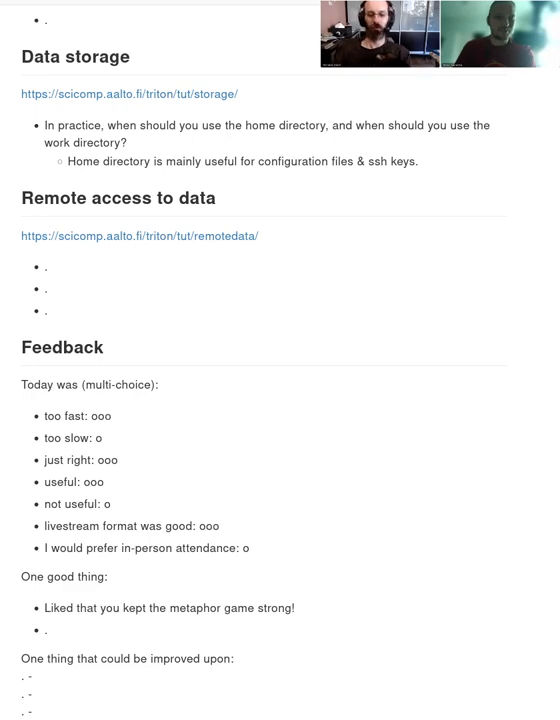
Add votes, a quick-Zoom-answers thank-you, and a 'more hands-on for the hard stuff' option.
text(oooooo)
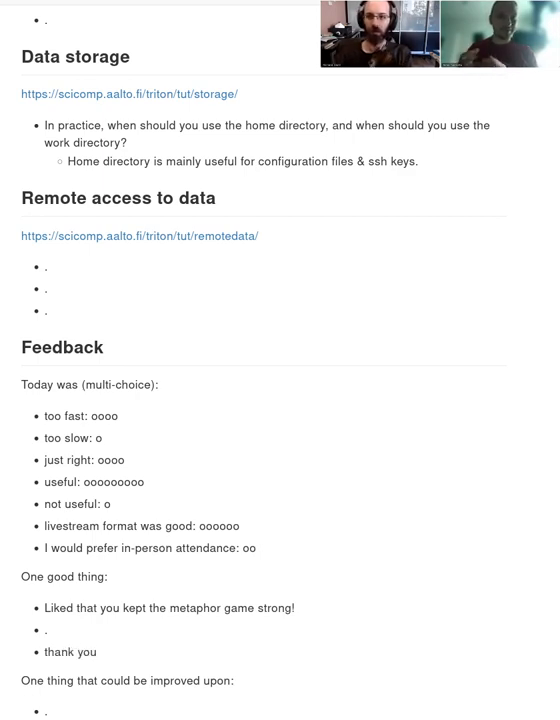
text(for the)
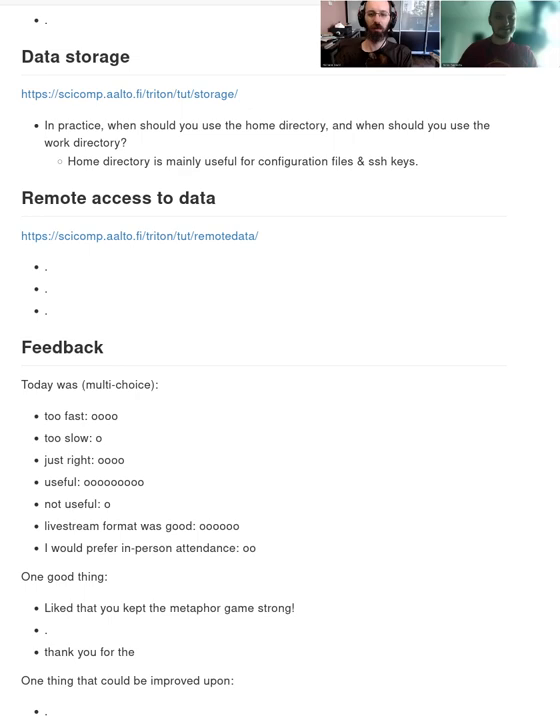
text(quick as)
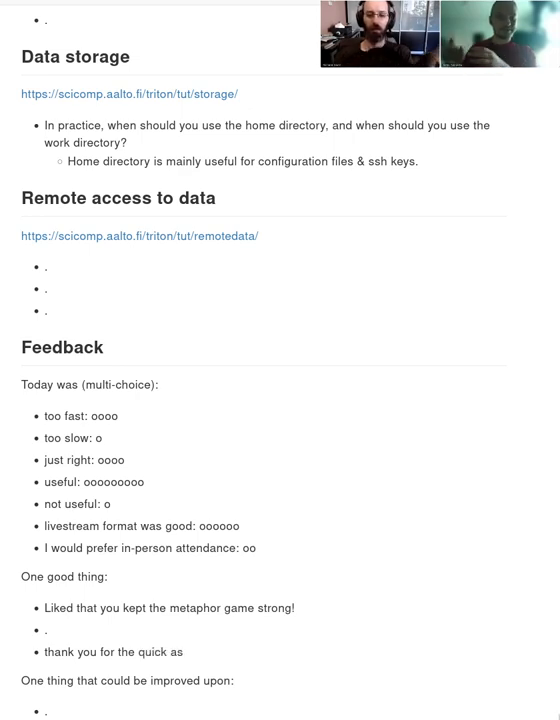
text(nswers in zoom!)
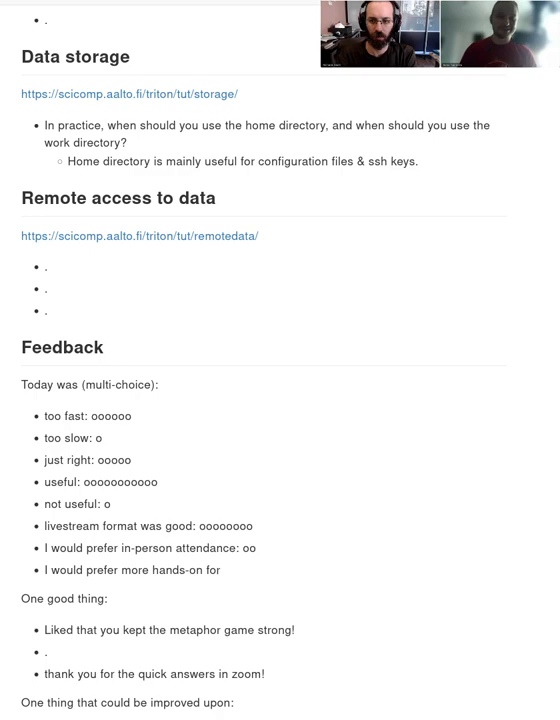
text(the hard stuff: ooo)
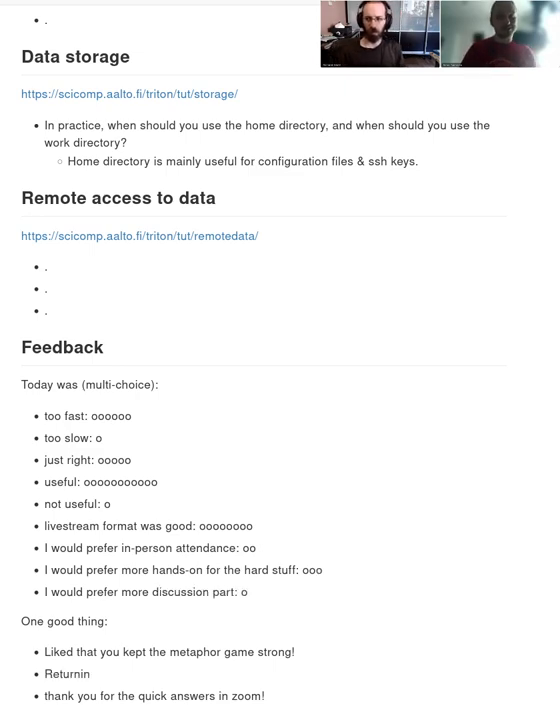
text(g to the metaphor)
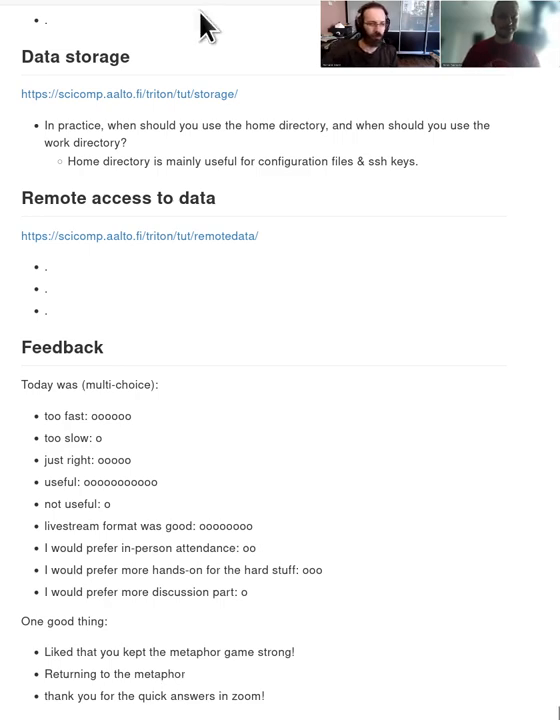
Scroll down to the Feedback improvements section.
scroll(down, 3)
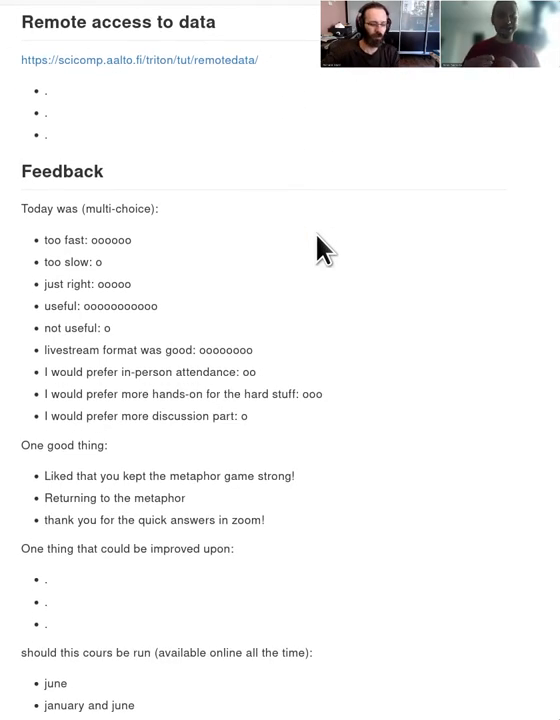
mouse_move(452, 288)
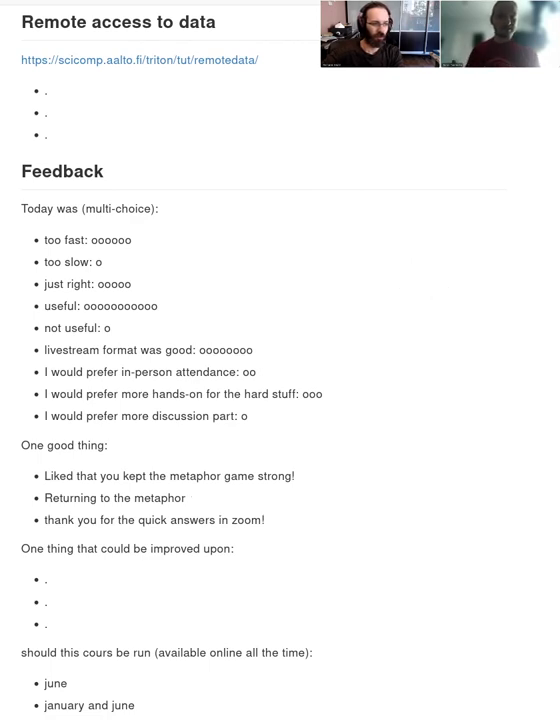
scroll(down, 3)
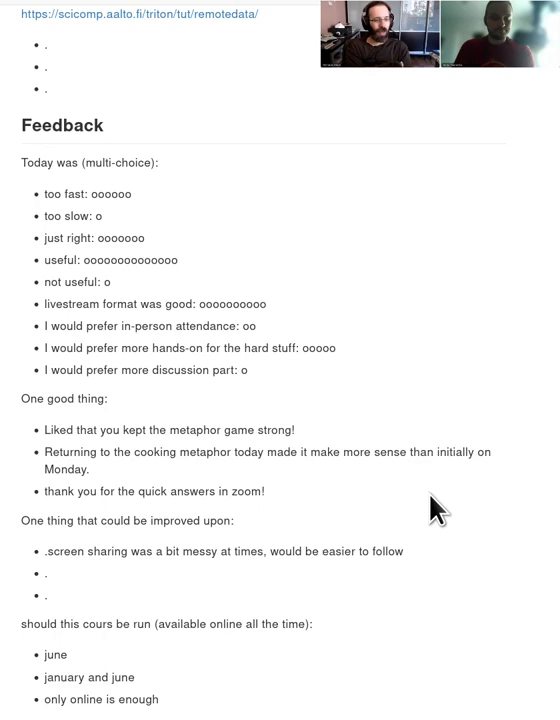
Write the reply 'indeed, sometimes it was a bit hard to know where to look at'.
text(if)
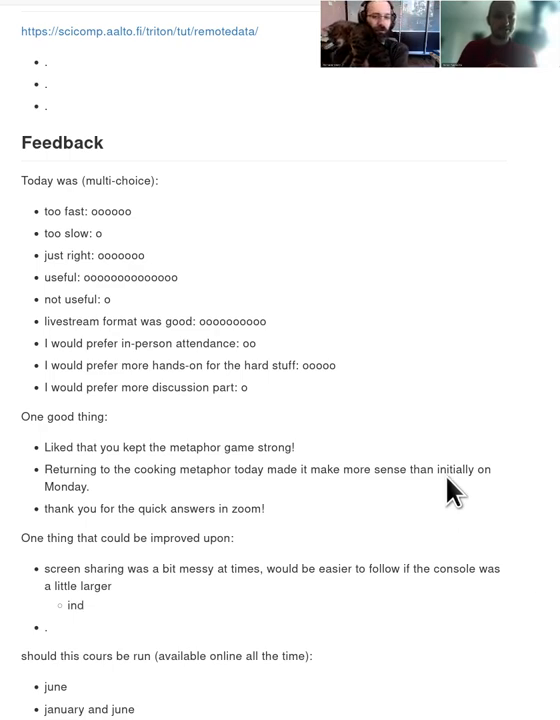
text(ee)
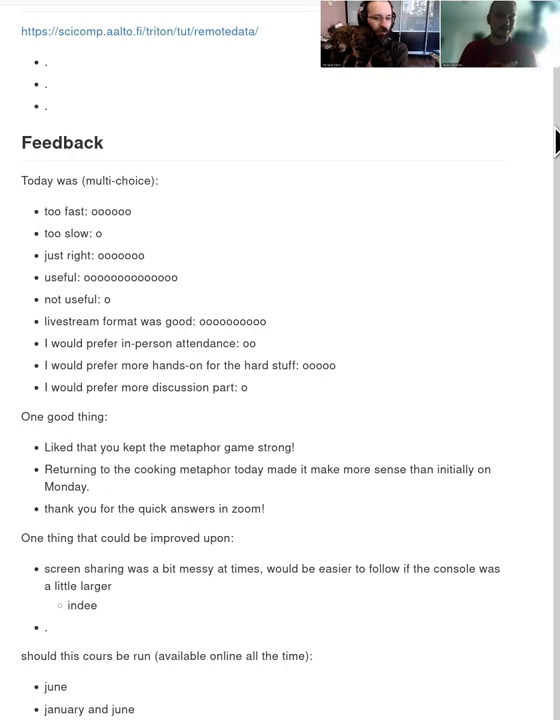
scroll(up, 3)
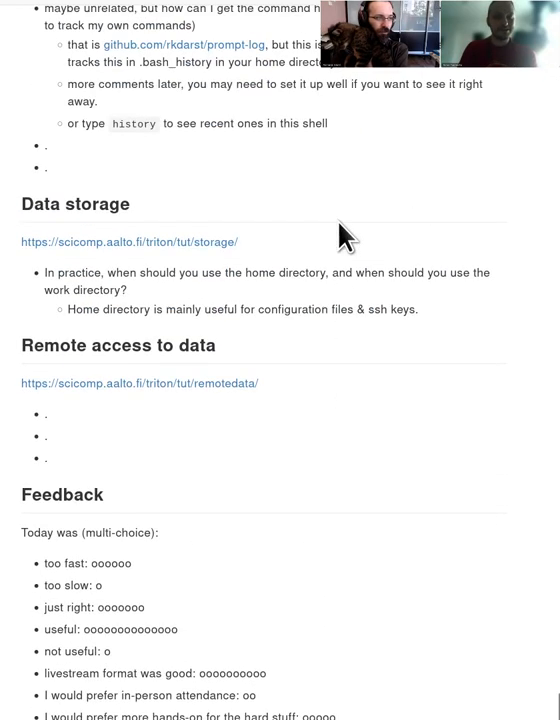
scroll(down, 3)
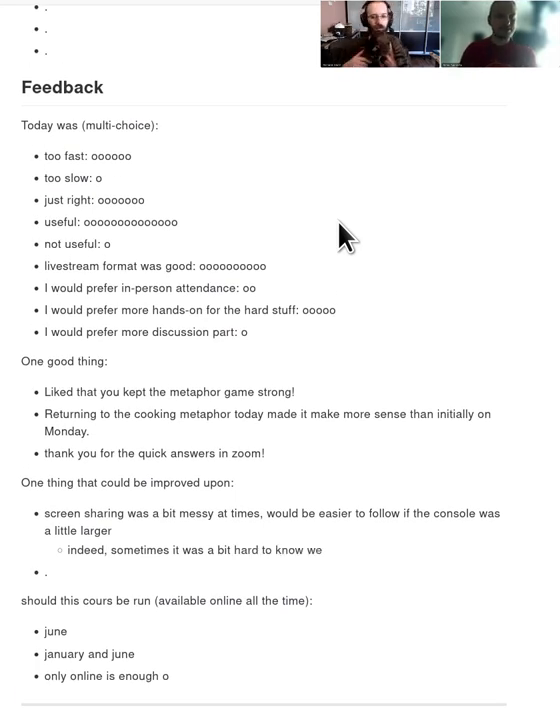
text(where to look at)
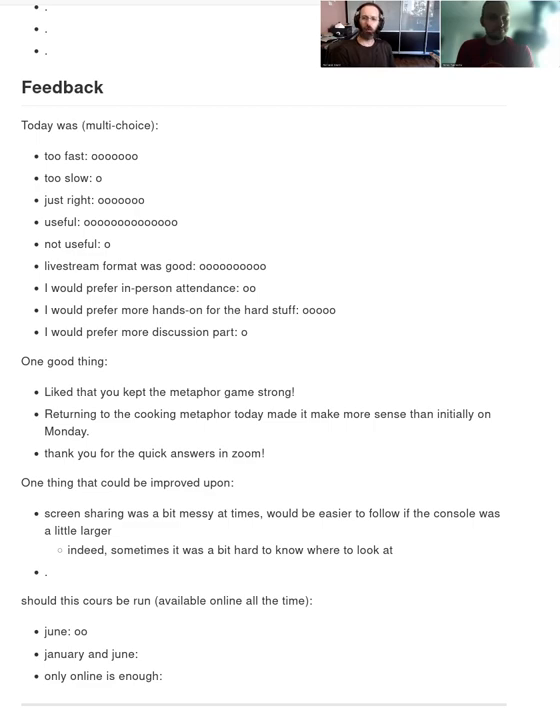
Add good-thing bullets on going through exercises and the demo/exercises/breaks ratio being right.
text(I liked t)
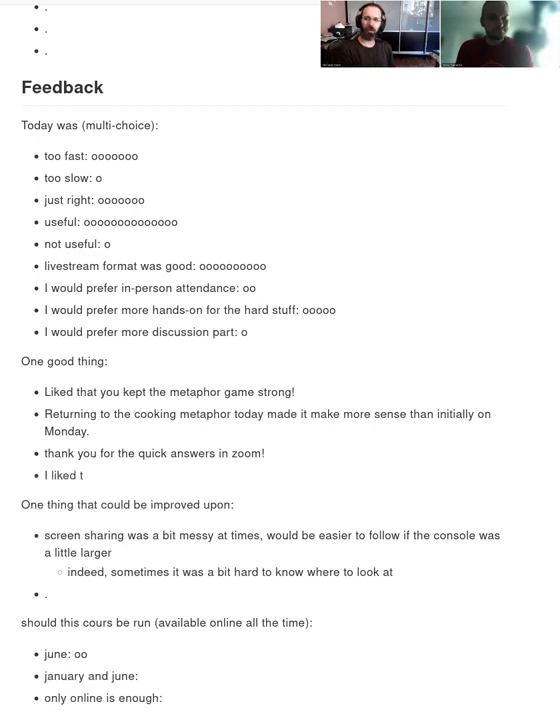
text(hat you went through the exe)
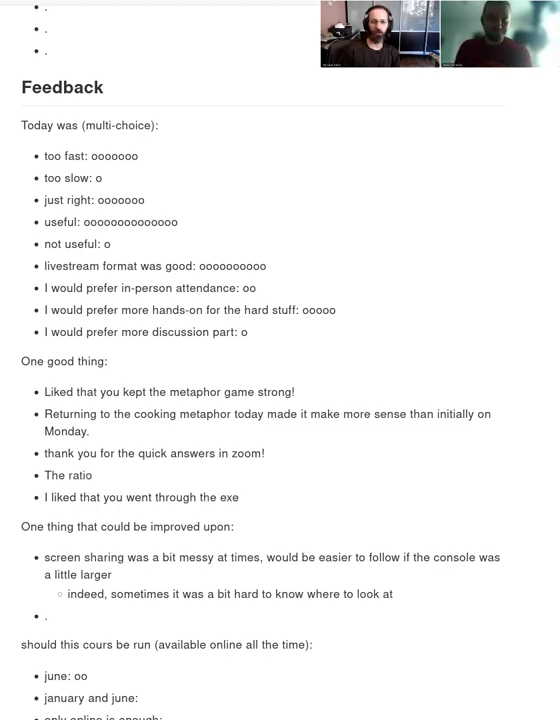
text(rcises)
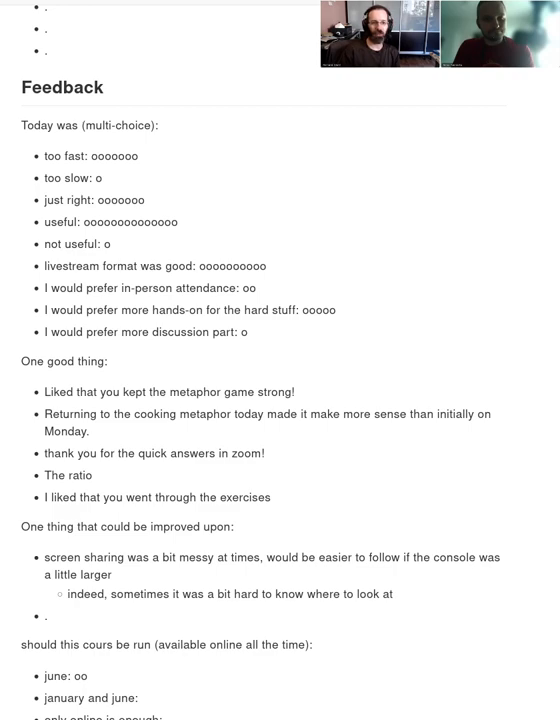
text(your cat :))
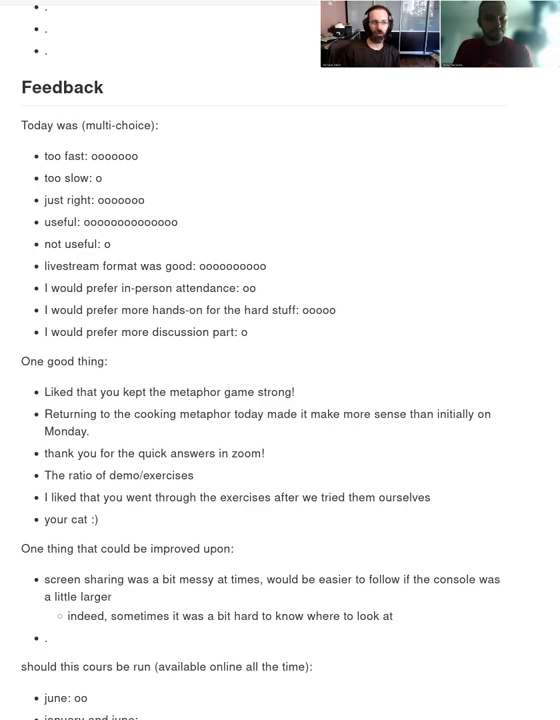
text(/breaks was)
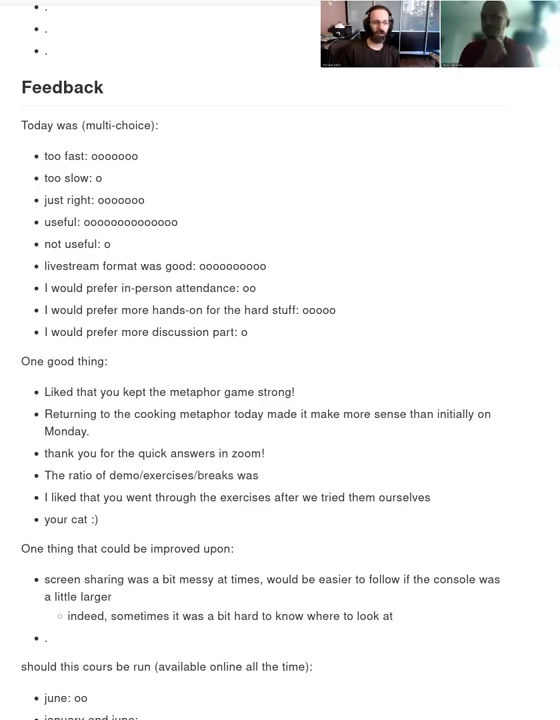
text(just rih)
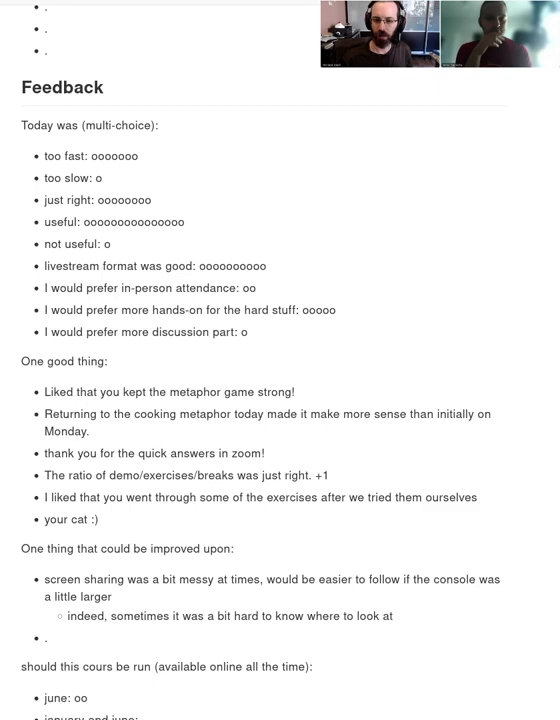
text(ö)
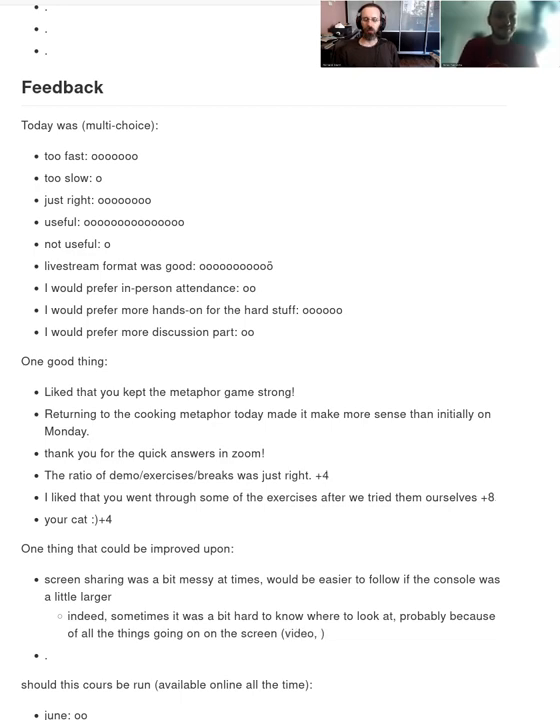
Delete the unfinished video aside from the improvement reply.
key(BackSpace)
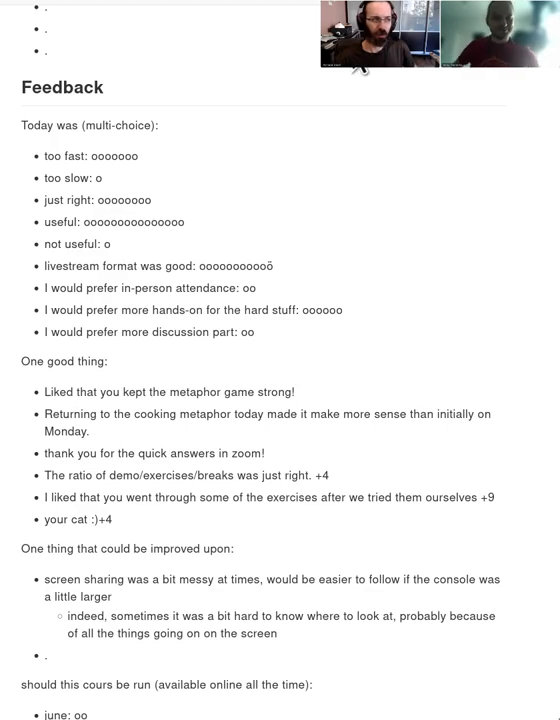
Scroll up through the notes and back down to the Feedback section.
scroll(down, 3)
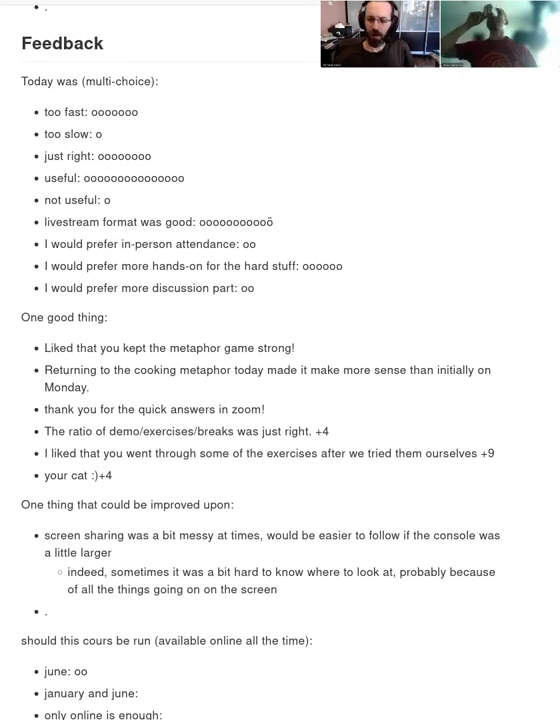
mouse_move(356, 133)
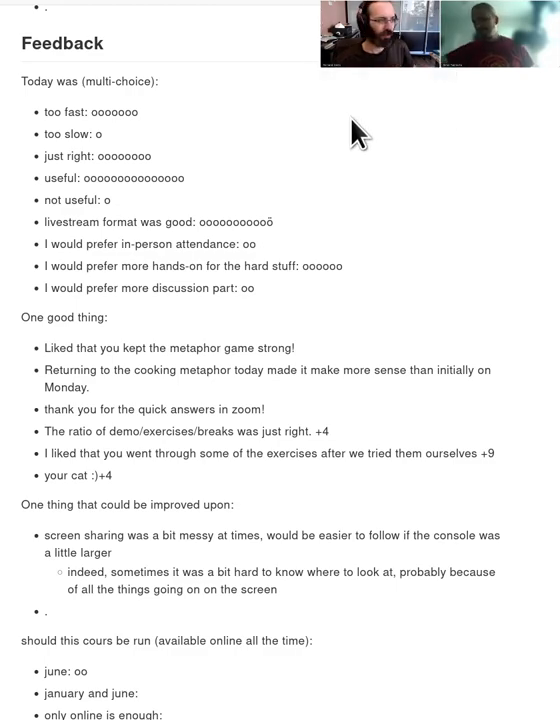
scroll(up, 3)
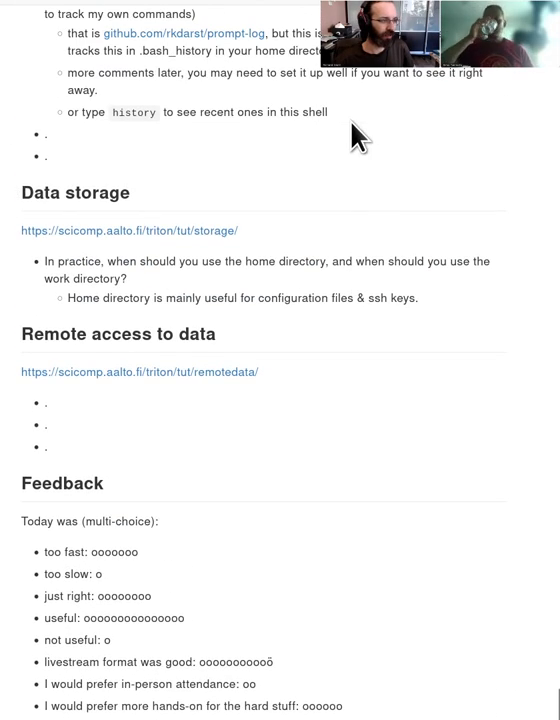
scroll(up, 3)
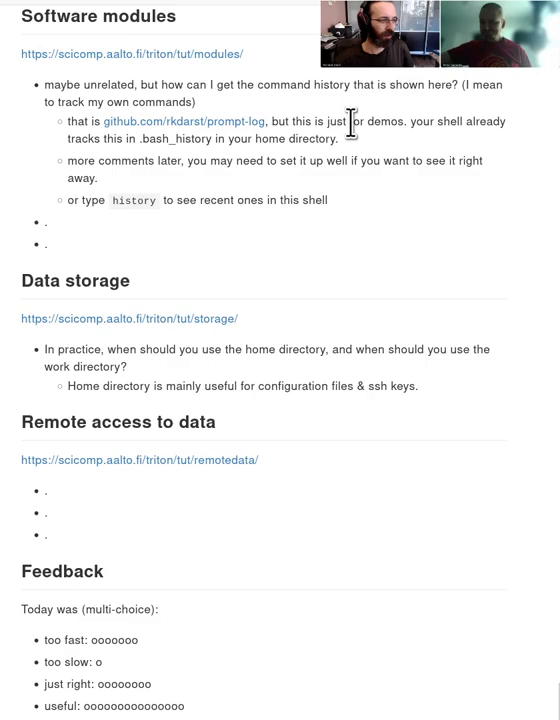
scroll(down, 3)
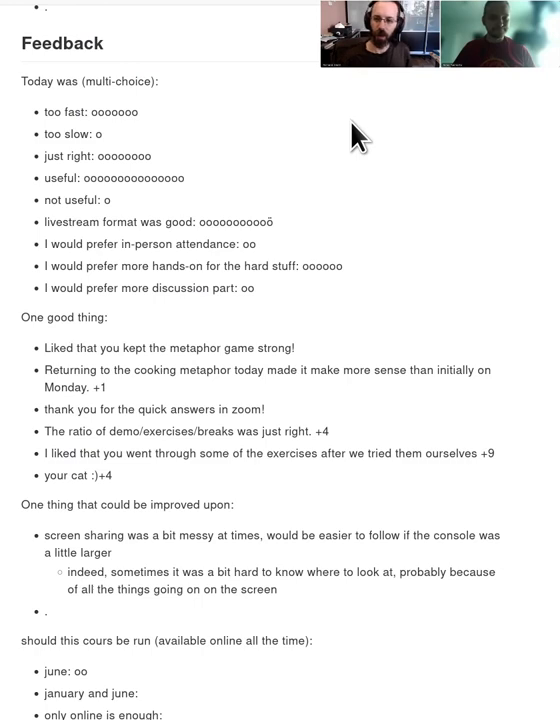
Give june a third vote and raise the exercises comment to +10.
text(o)
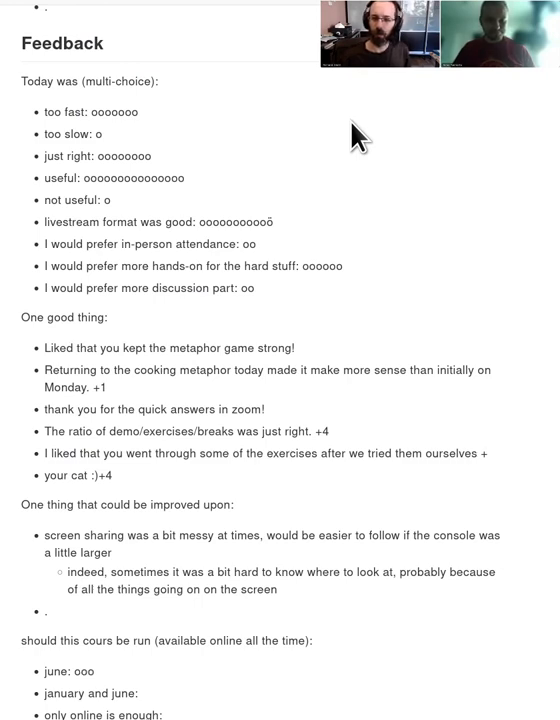
text(0)
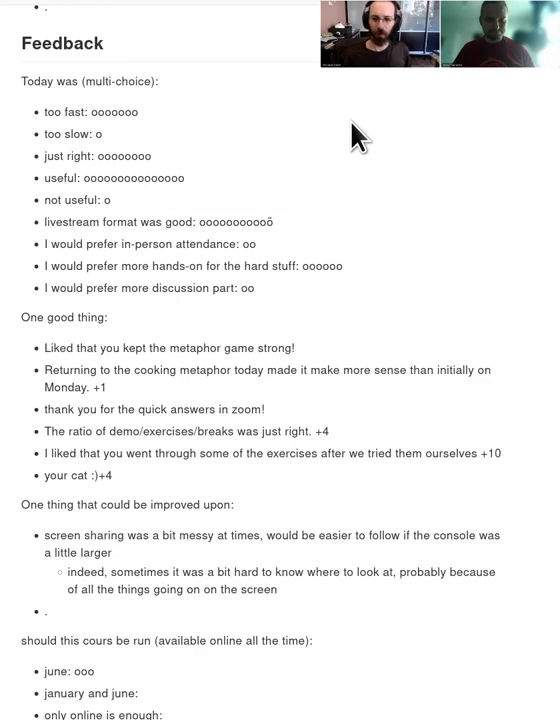